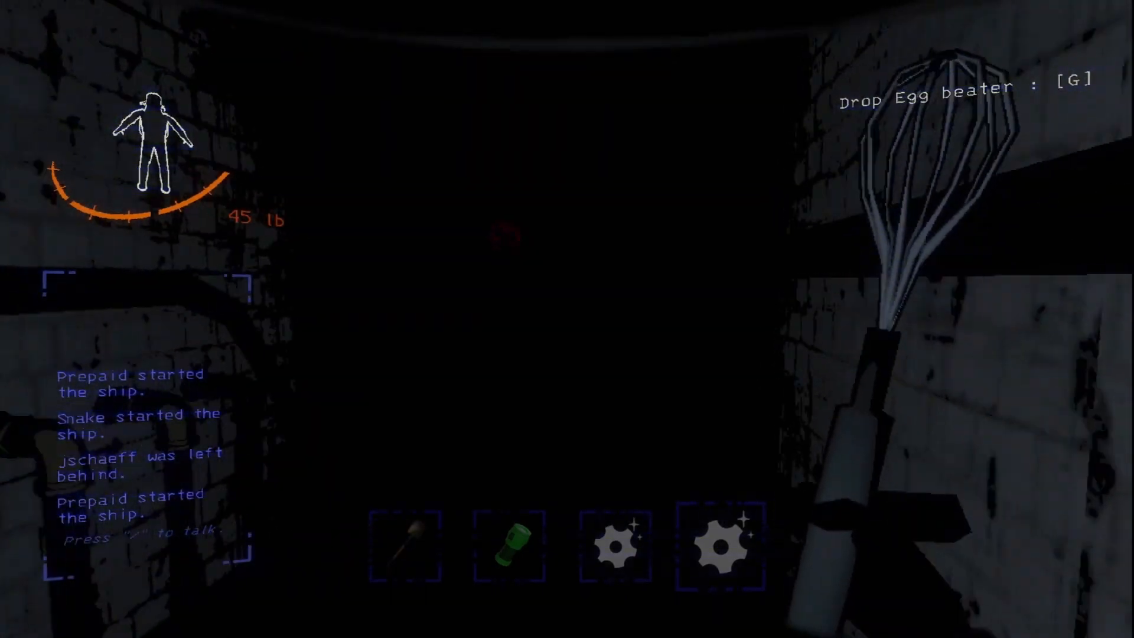
key("g")
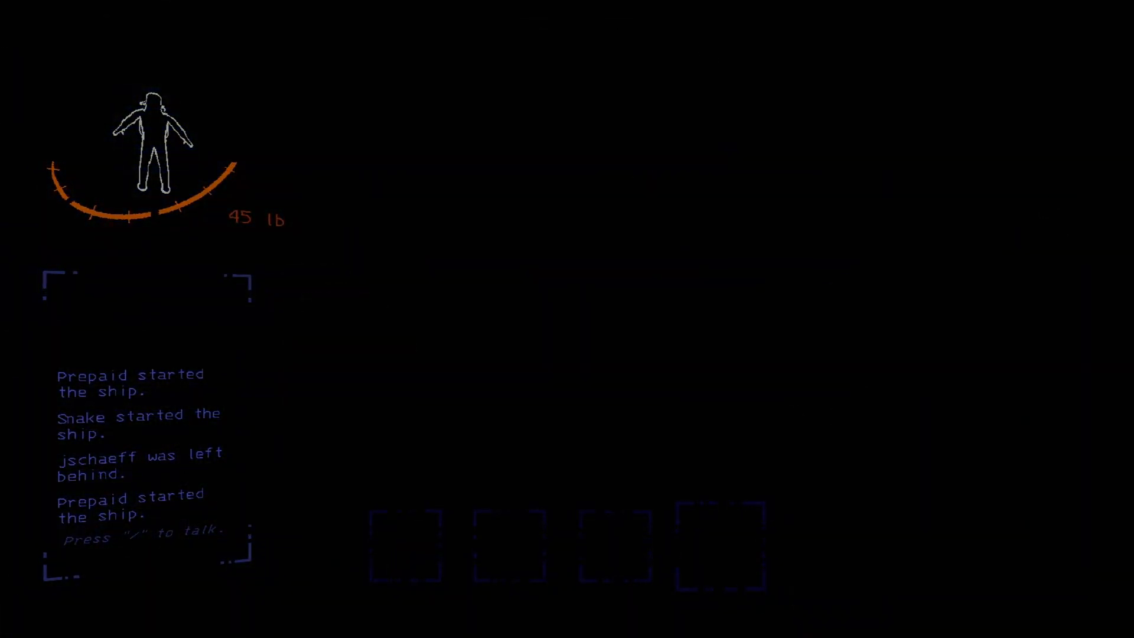